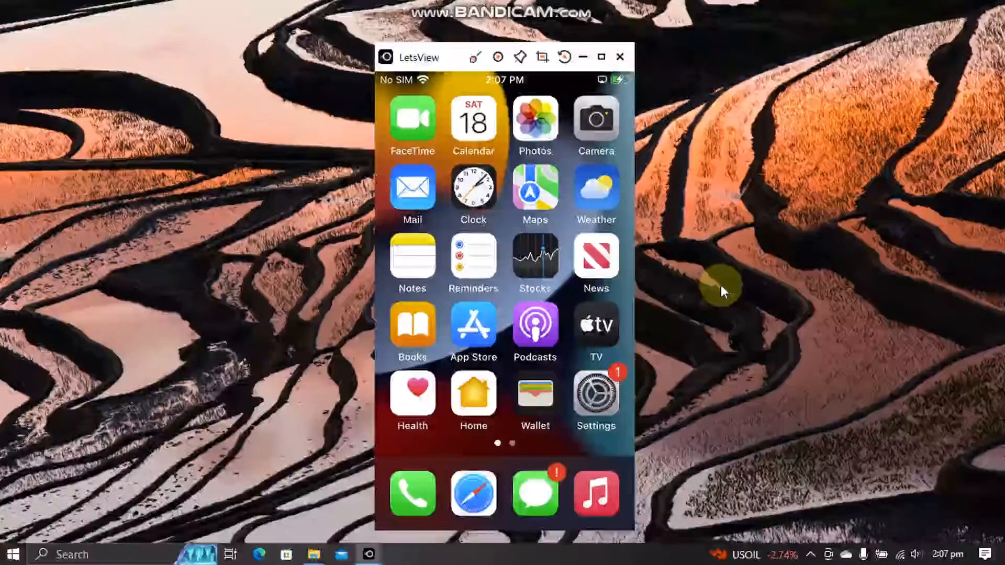
- View the iPhone's About details in Settings, showing 32 GB capacity and available storage
{"action": "left_click", "coordinate": [595, 396]}
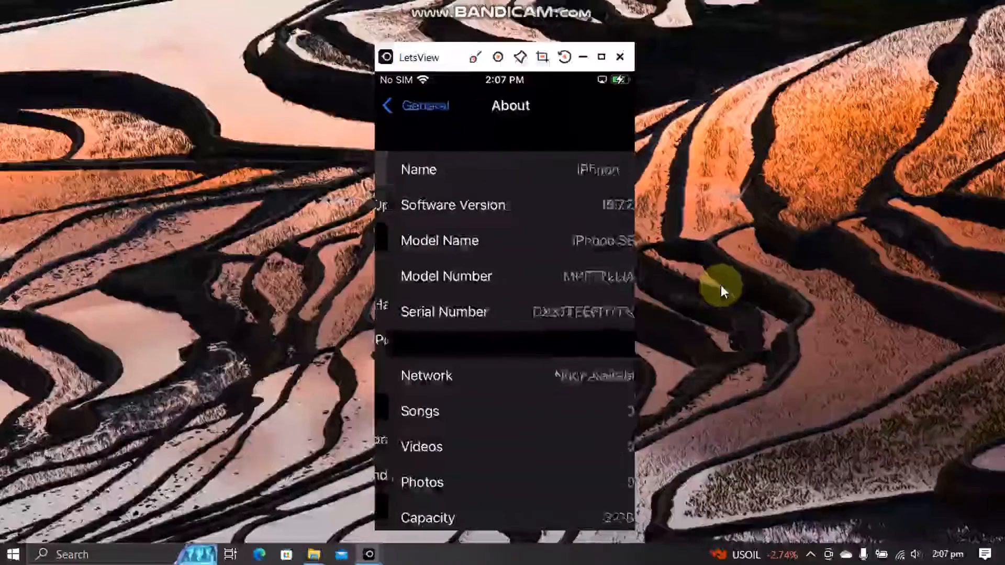
{"action": "scroll", "scroll_direction": "down", "scroll_amount": 3}
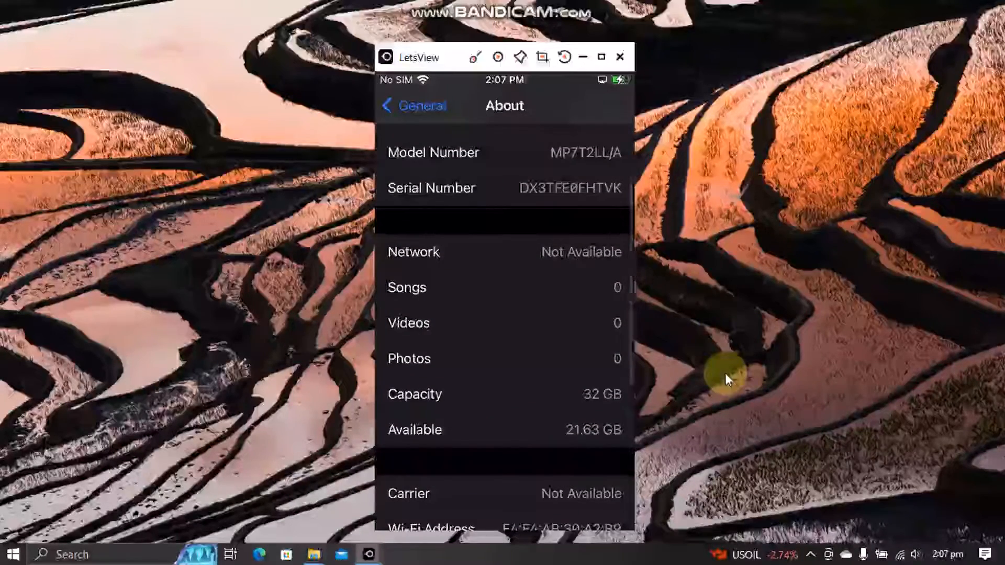
{"action": "mouse_move", "coordinate": [682, 404]}
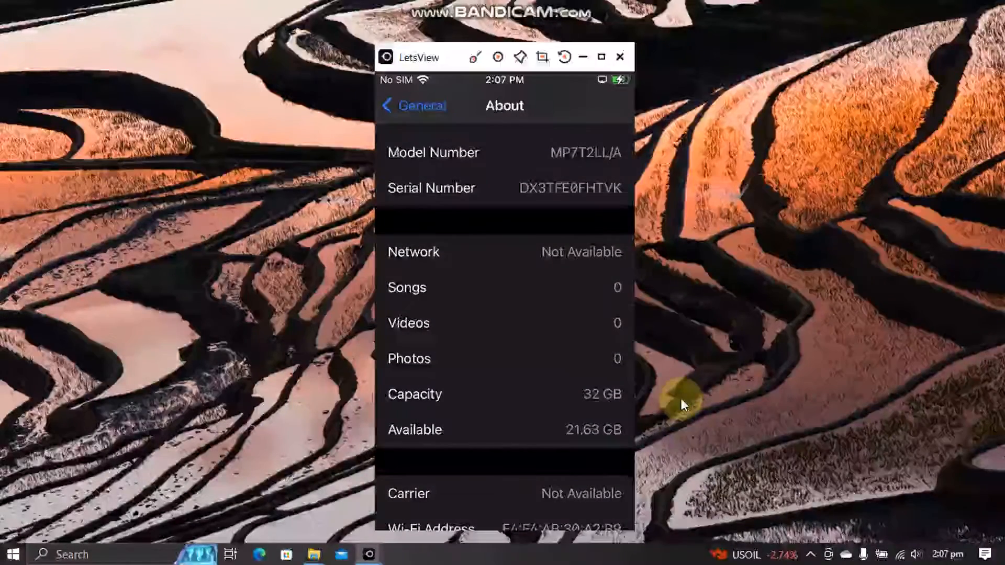
{"action": "mouse_move", "coordinate": [688, 373]}
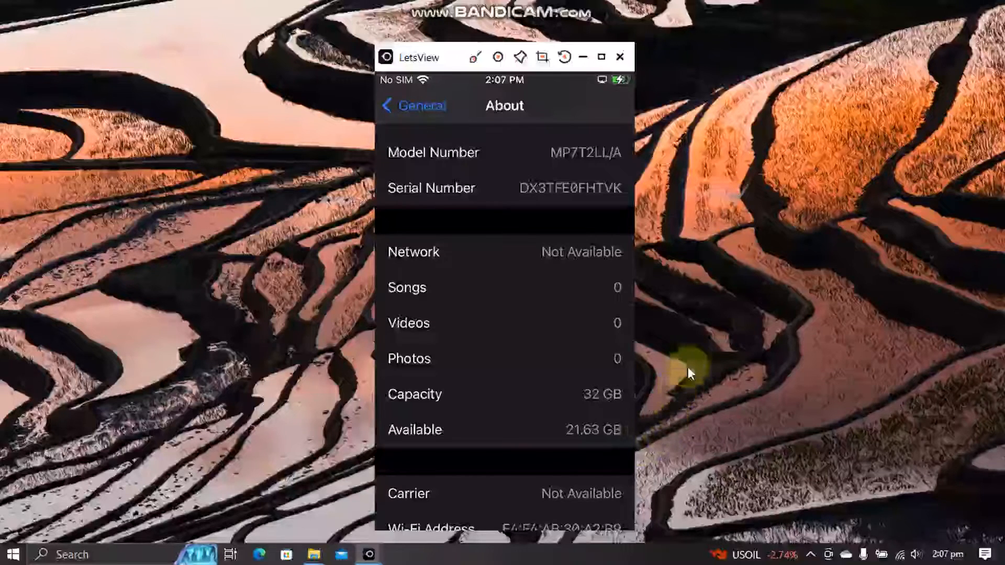
{"action": "mouse_move", "coordinate": [701, 346]}
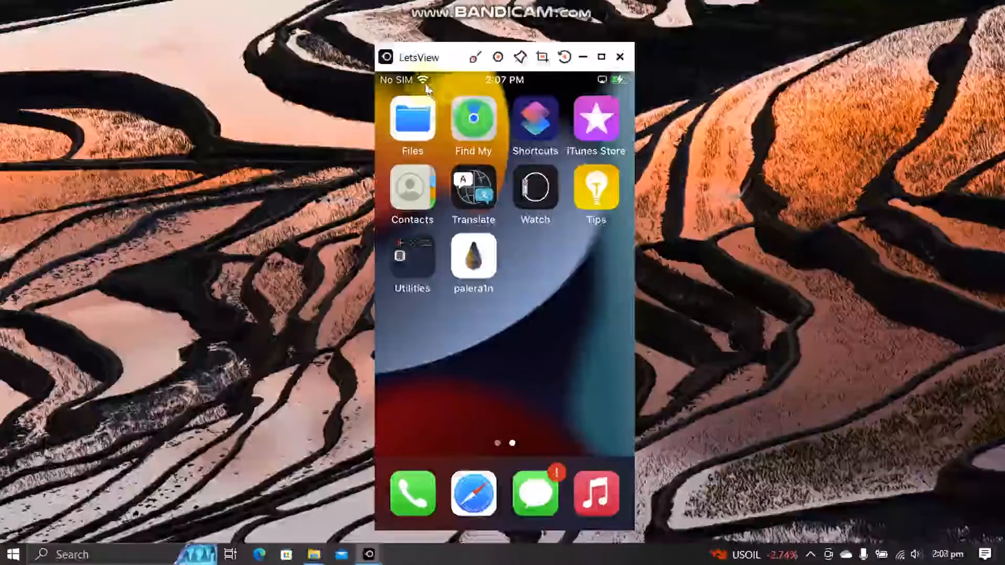
- Launch the palera1n loader and start the bootstrap install, downloading bootstrap.tar
{"action": "left_click", "coordinate": [473, 259]}
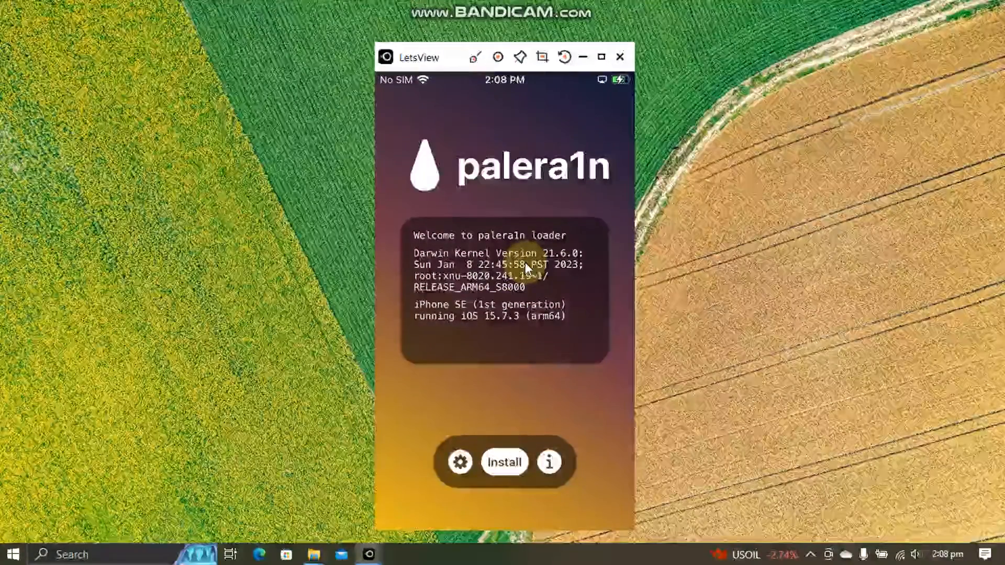
{"action": "left_click", "coordinate": [504, 461]}
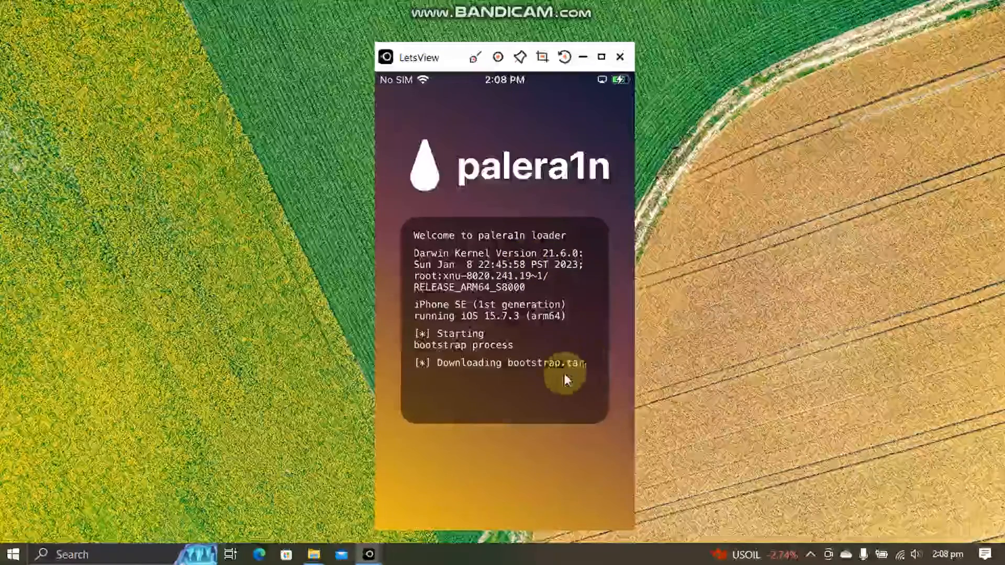
{"action": "mouse_move", "coordinate": [541, 400]}
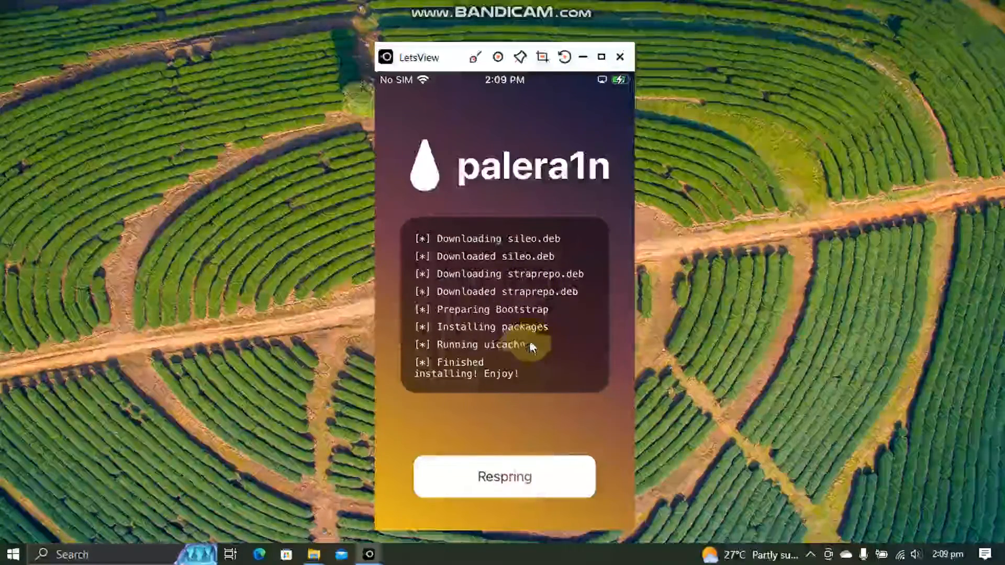
- Respring after the bootstrap install and launch Sileo Nightly to its Featured page
{"action": "left_click", "coordinate": [503, 478]}
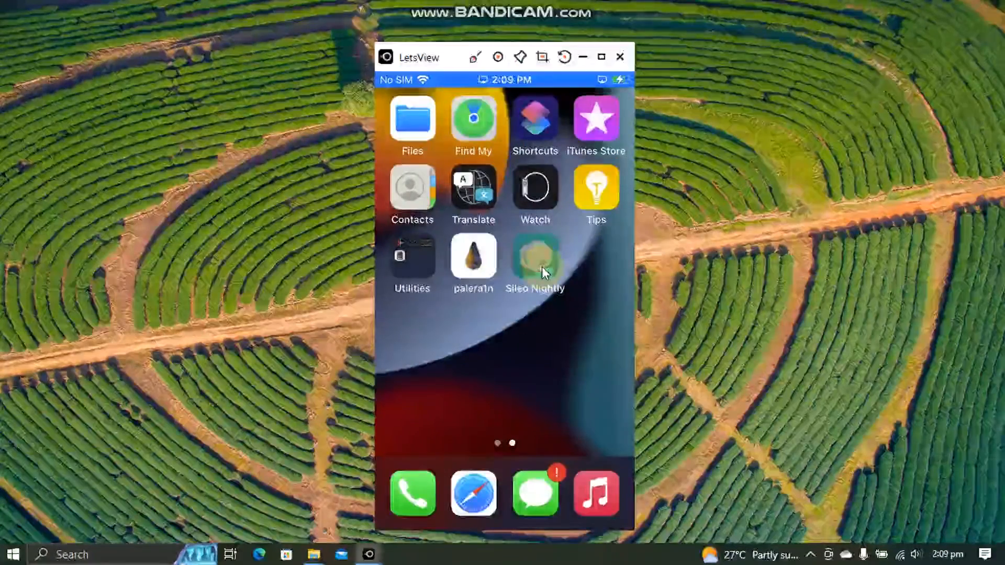
{"action": "left_click", "coordinate": [534, 261]}
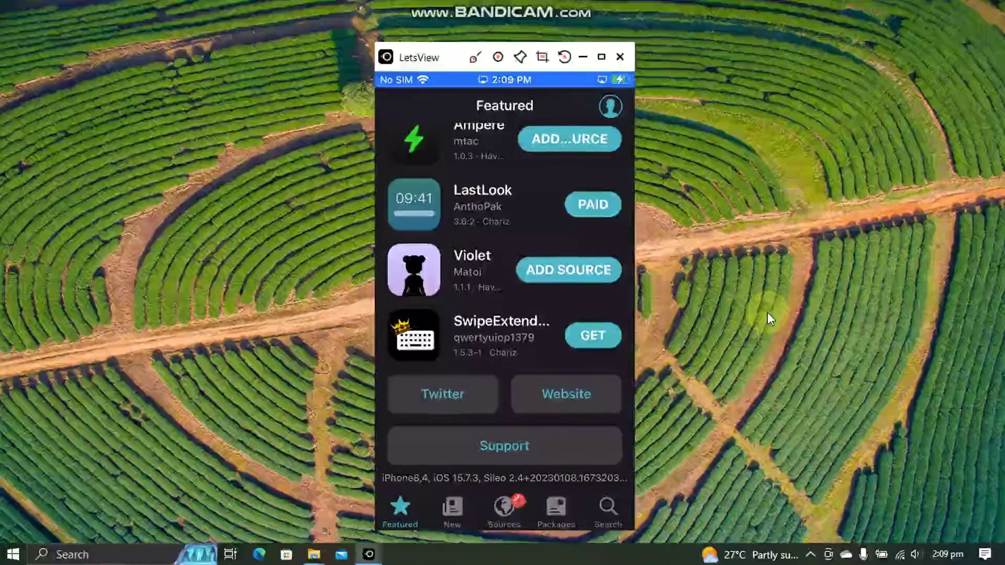
- From Sileo Sources, confirm installing Cylinder Reborn, PreferenceLoader, Substitute and Substrate Safe Mode
{"action": "left_click", "coordinate": [504, 510]}
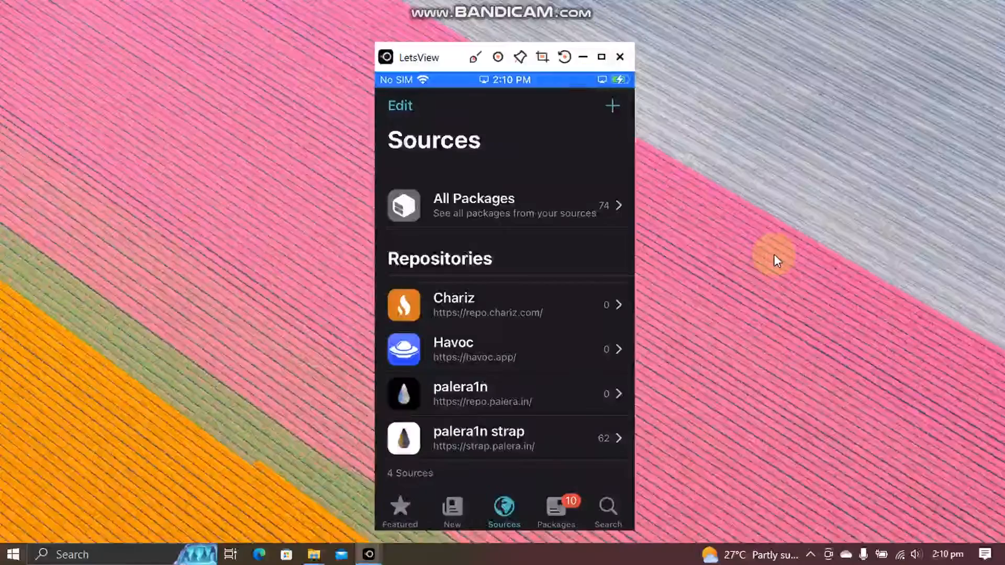
{"action": "mouse_move", "coordinate": [772, 265]}
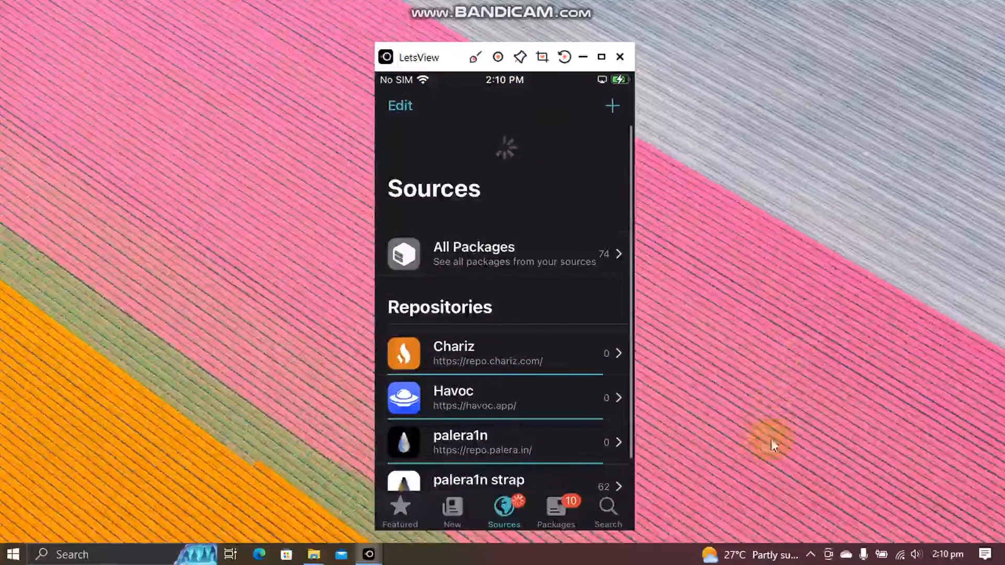
{"action": "left_click", "coordinate": [556, 510]}
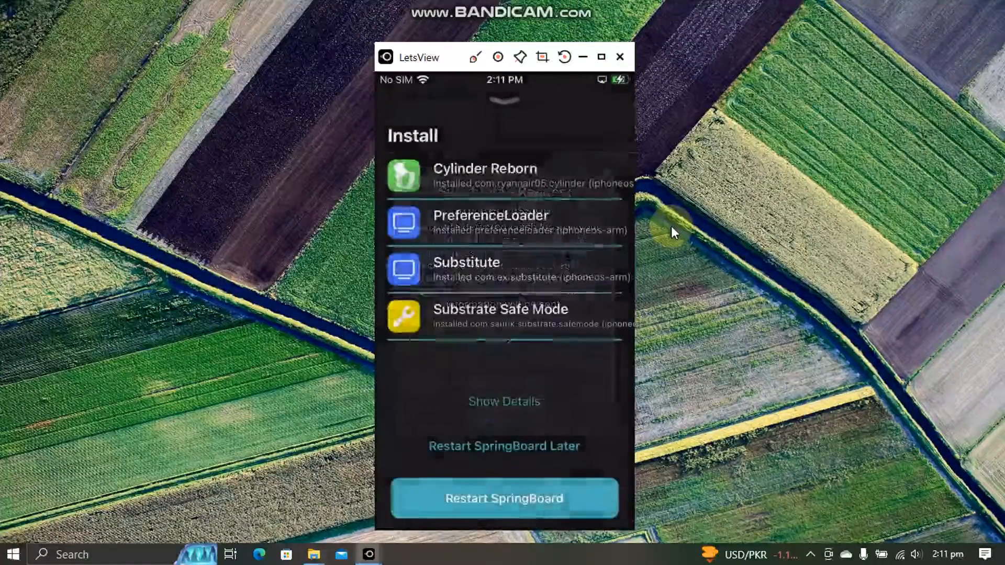
- Restart SpringBoard so Substitute shows on the home screen, then relaunch Sileo Nightly
{"action": "left_click", "coordinate": [503, 498]}
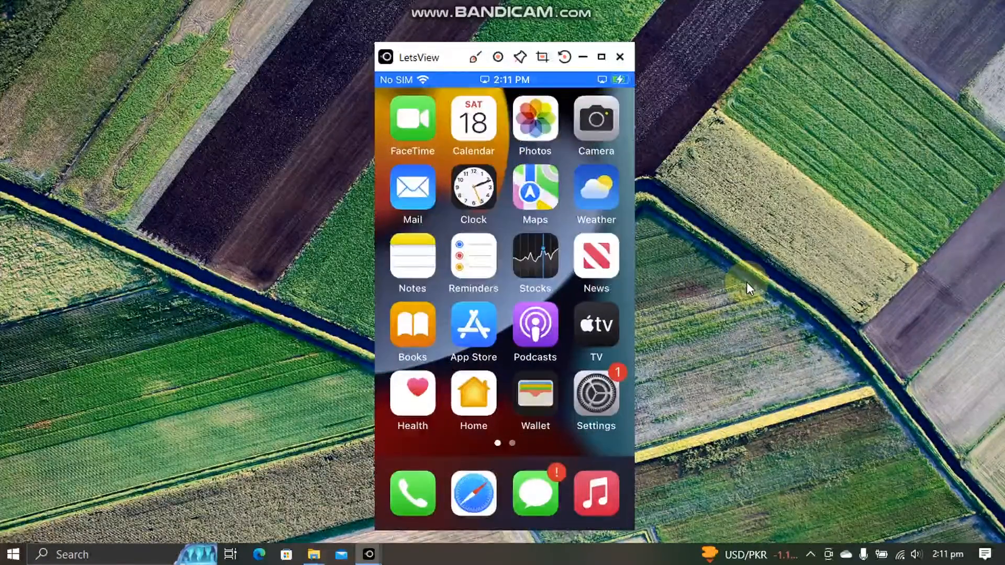
{"action": "left_click", "coordinate": [594, 395]}
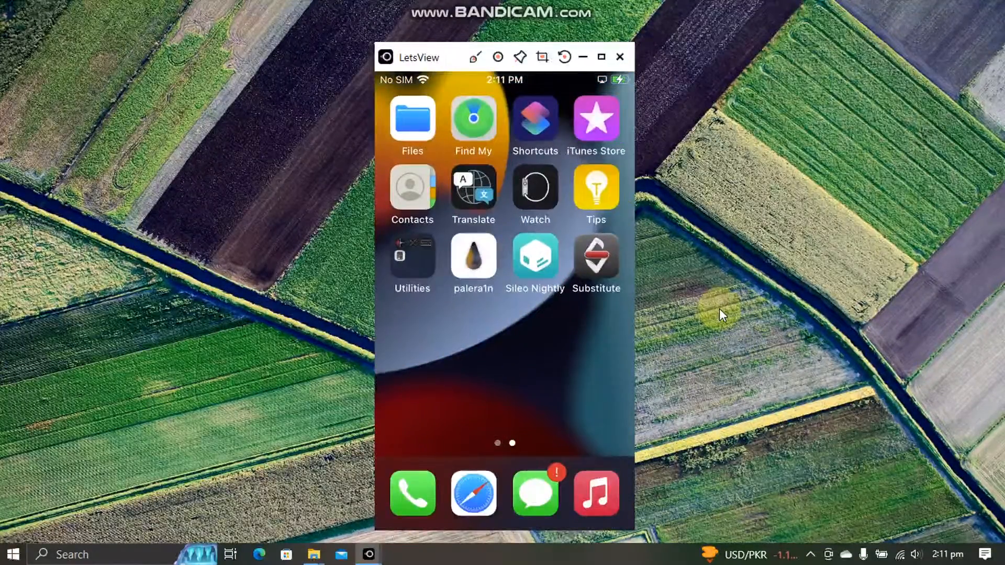
{"action": "left_click", "coordinate": [535, 260]}
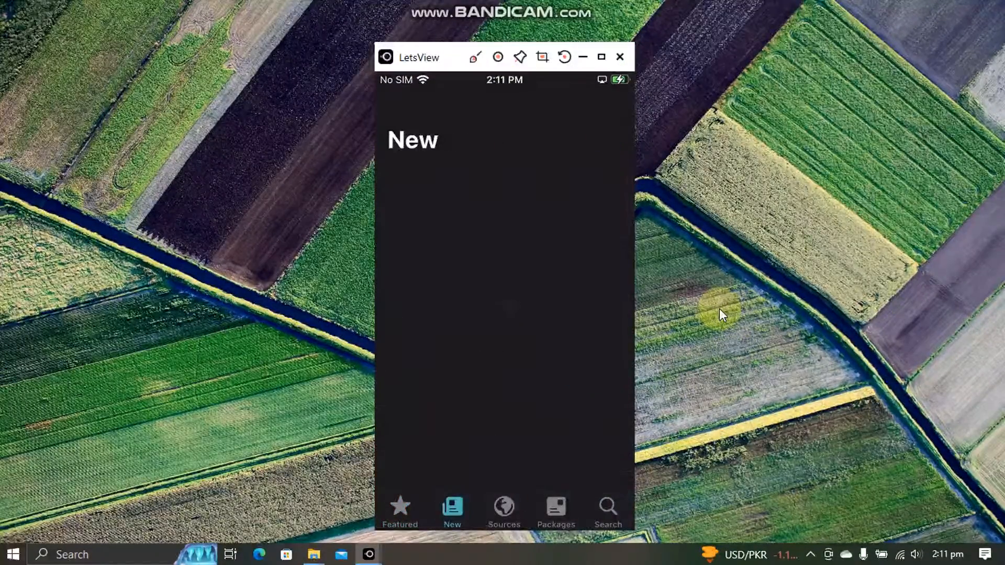